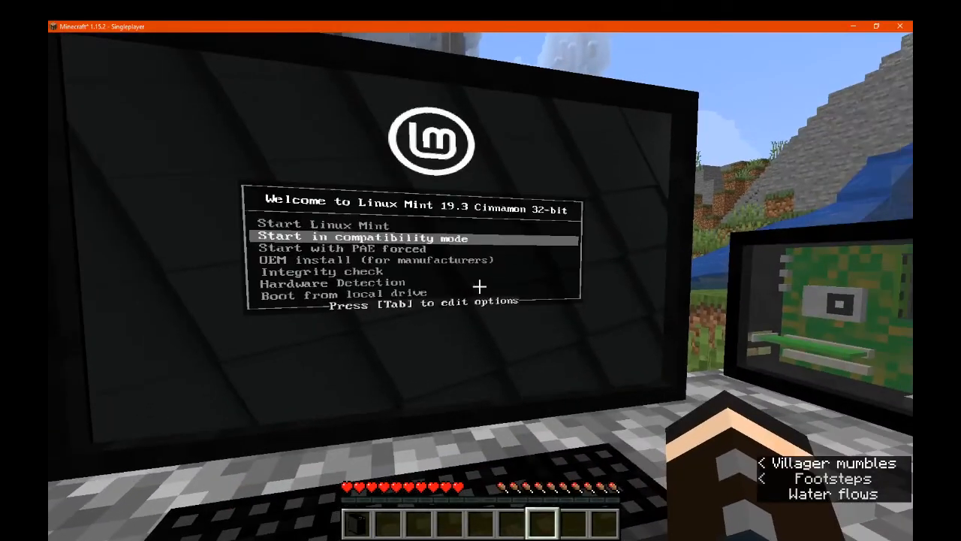
mouse_move(480, 271)
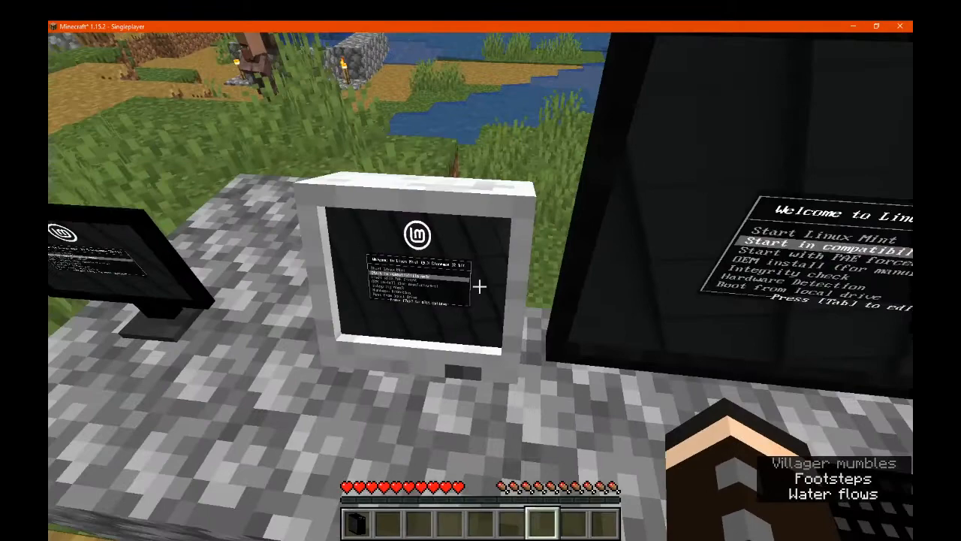
mouse_move(480, 270)
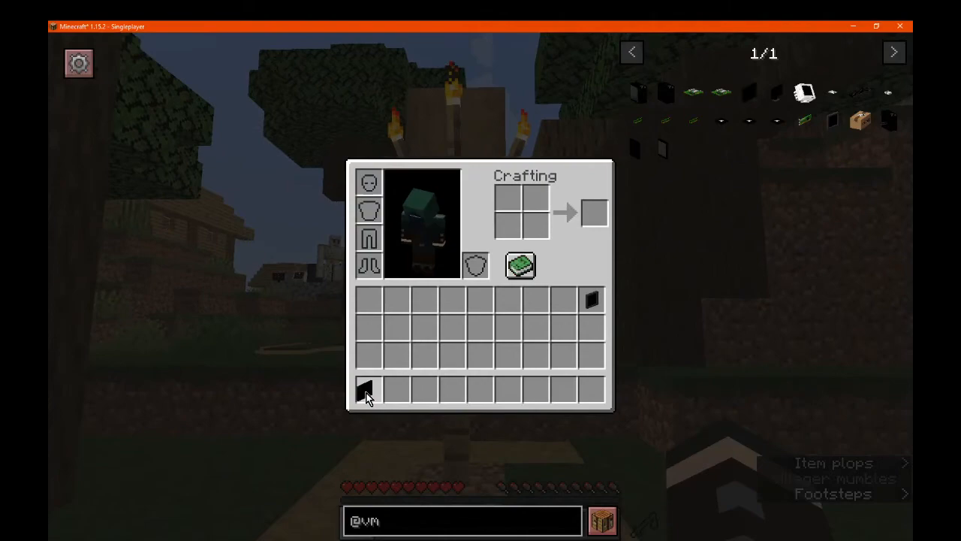
Leave the creative inventory and return to the in-game PC's menu showing the inserted Linux Mint ISO
key("Escape")
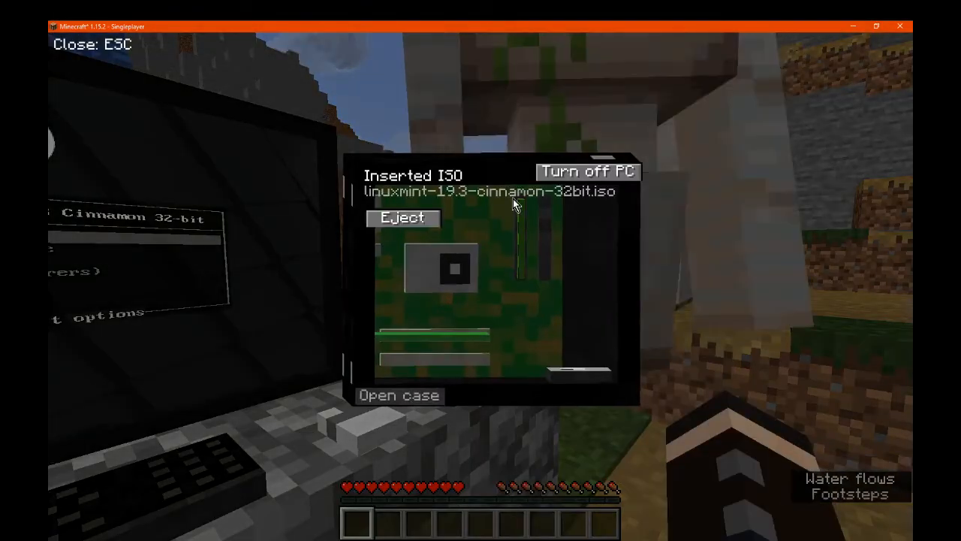
Power the in-game PC off and back on so it boots from the Linux Mint 19.3 Cinnamon 32-bit ISO
left_click(588, 171)
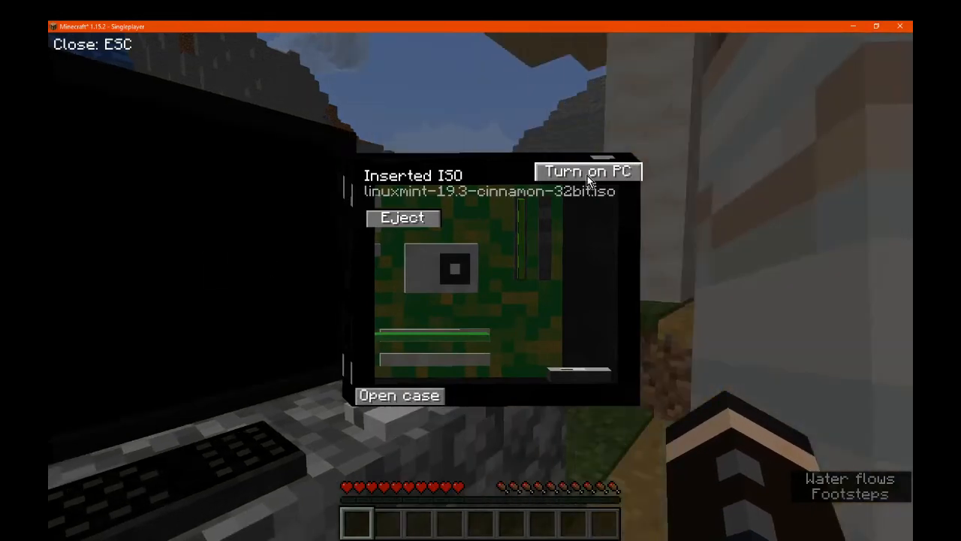
left_click(588, 171)
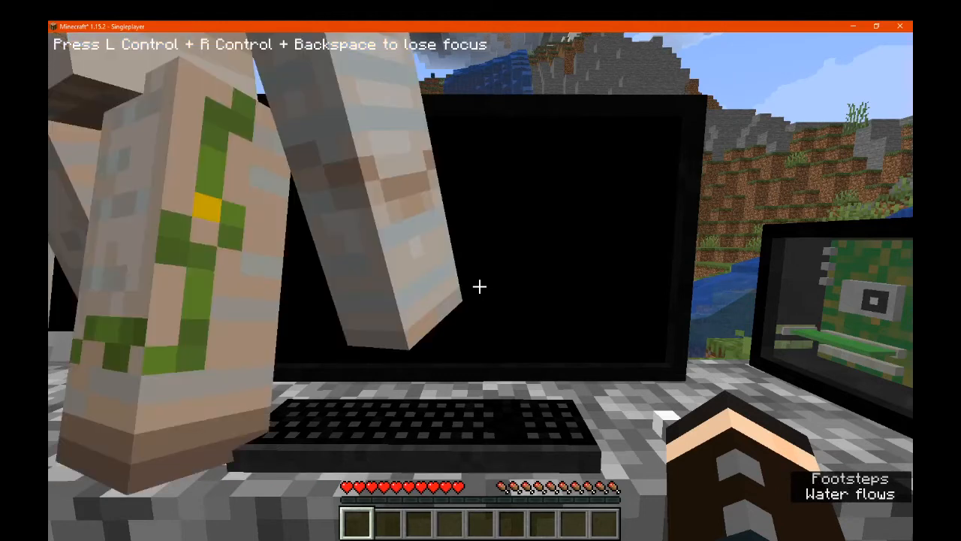
mouse_move(480, 286)
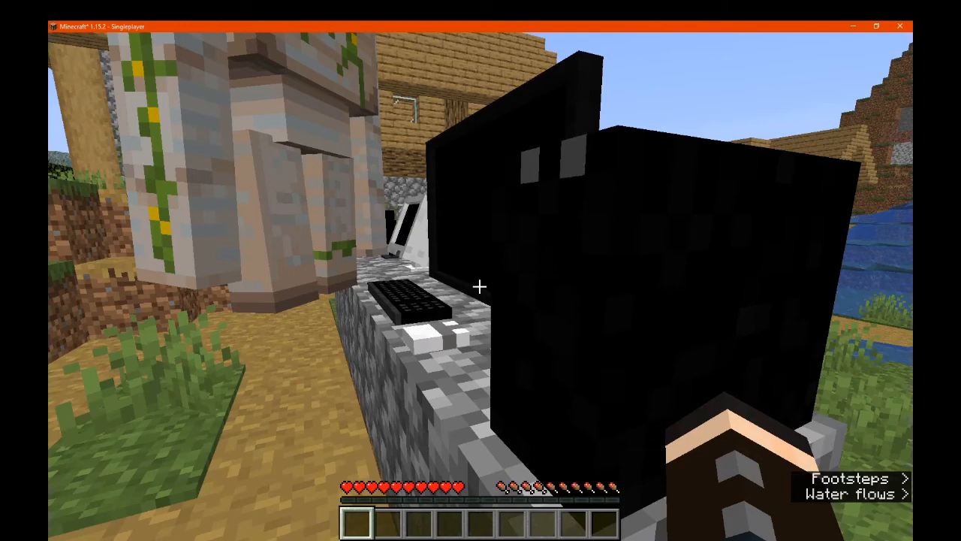
mouse_move(481, 286)
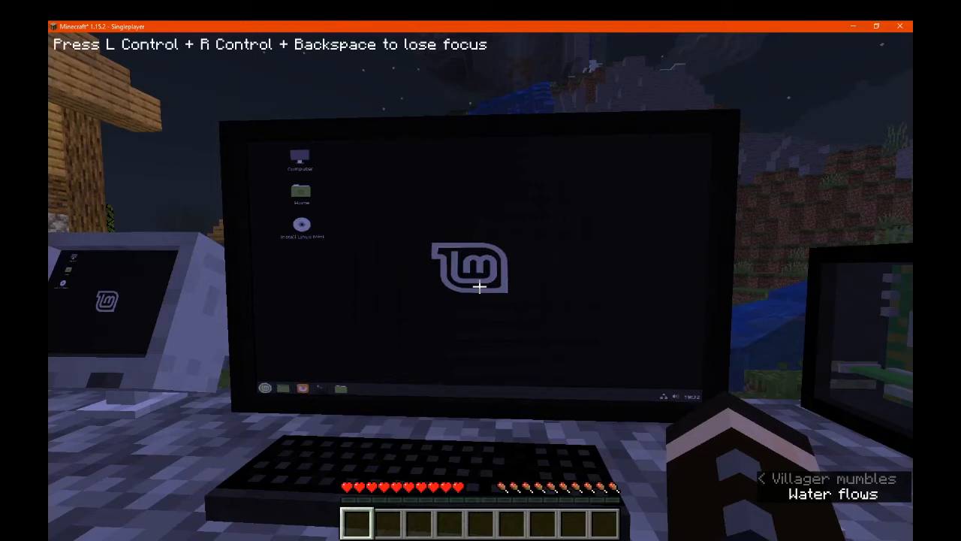
Launch Firefox from the Mint panel to the Linux Mint start page and show the F3 debug overlay
right_click(479, 287)
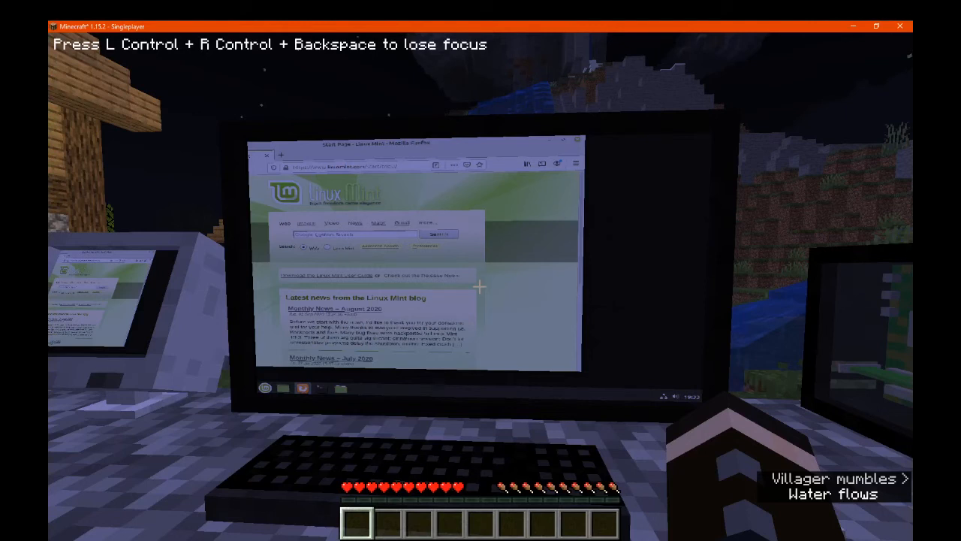
key("f3")
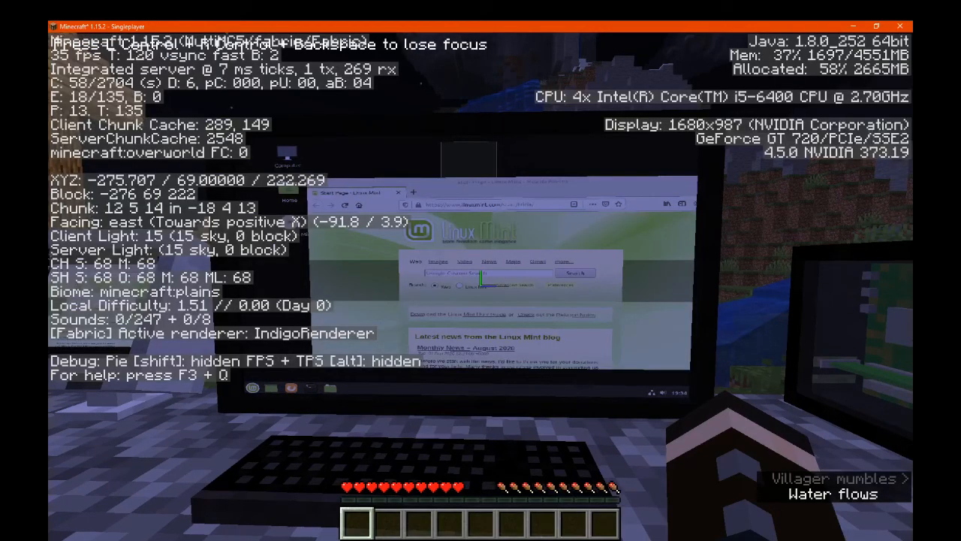